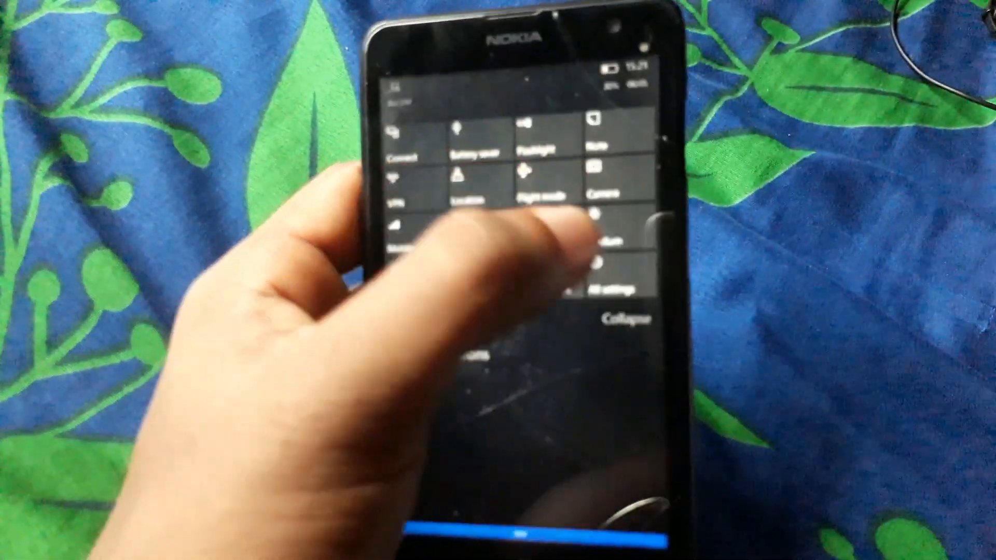
Step: Open All settings and search 'About' to show the Lumia 950 XL device information
{"action": "left_click", "coordinate": [610, 282]}
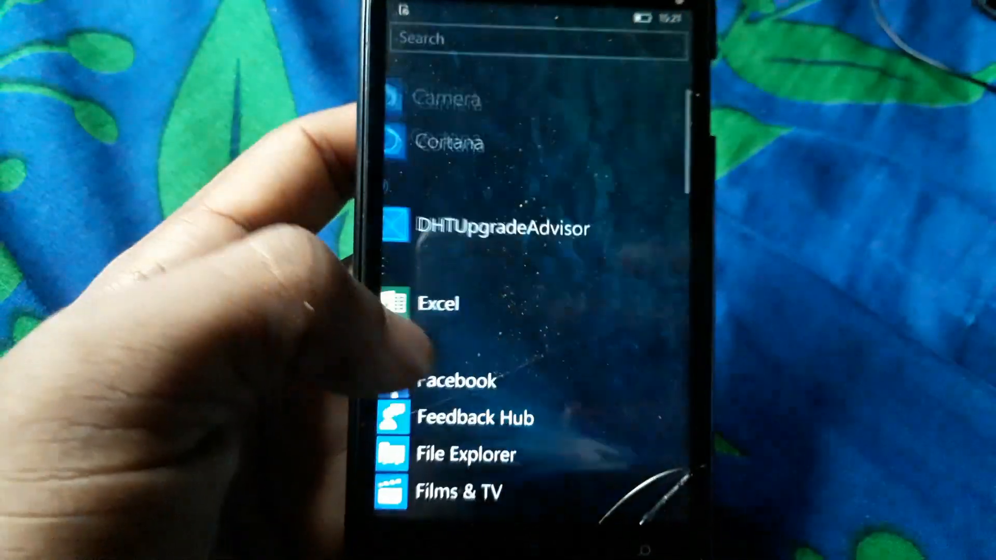
{"action": "scroll", "scroll_direction": "down", "scroll_amount": 3}
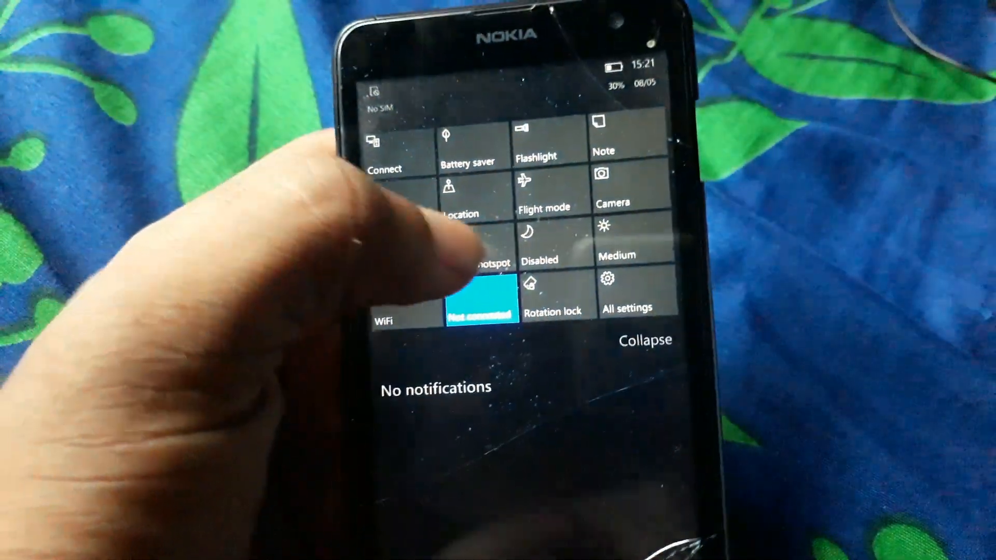
{"action": "left_click", "coordinate": [630, 292]}
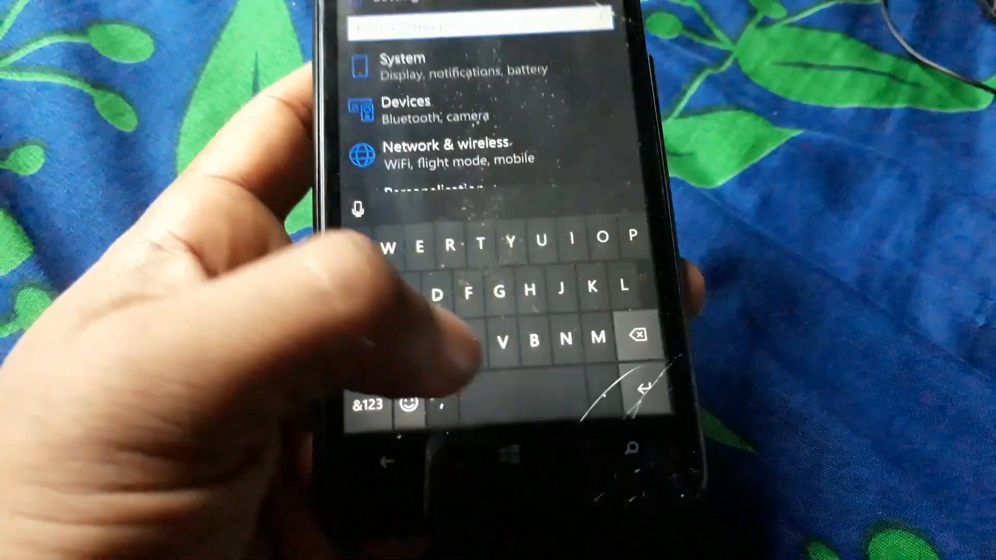
{"action": "type", "text": "A"}
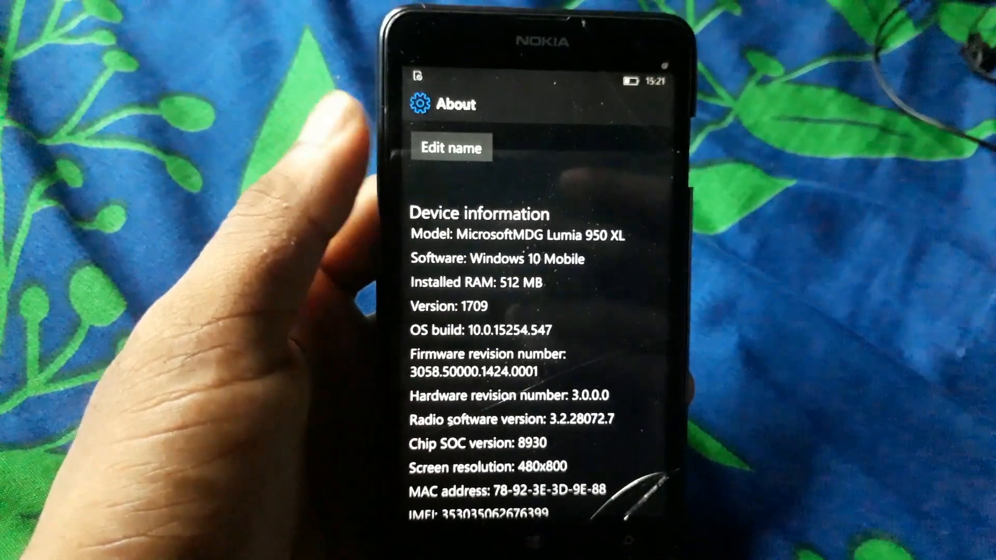
Step: Scroll through the About page and the apps list to Groove Music, Interop Tools and Maps
{"action": "scroll", "scroll_direction": "down", "scroll_amount": 3}
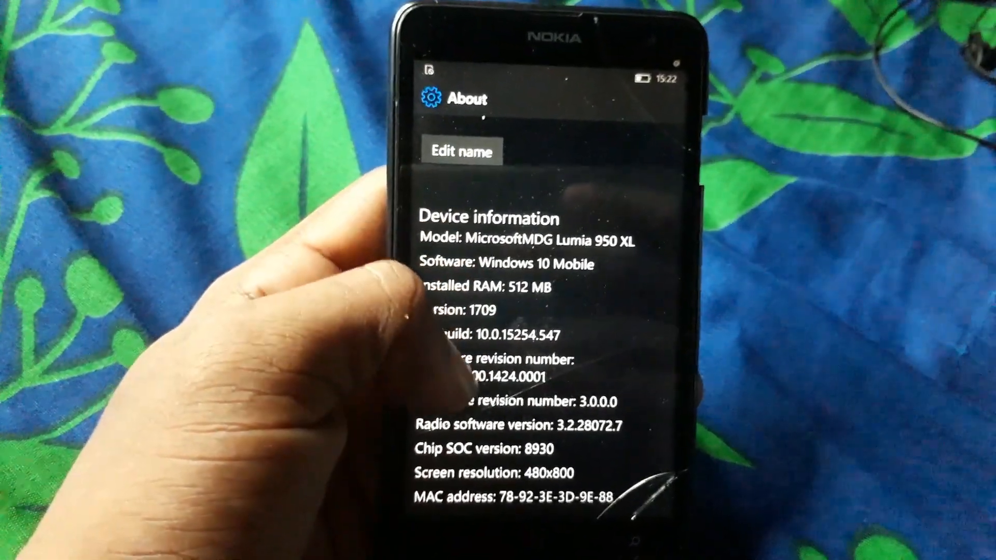
{"action": "scroll", "scroll_direction": "down", "scroll_amount": 3}
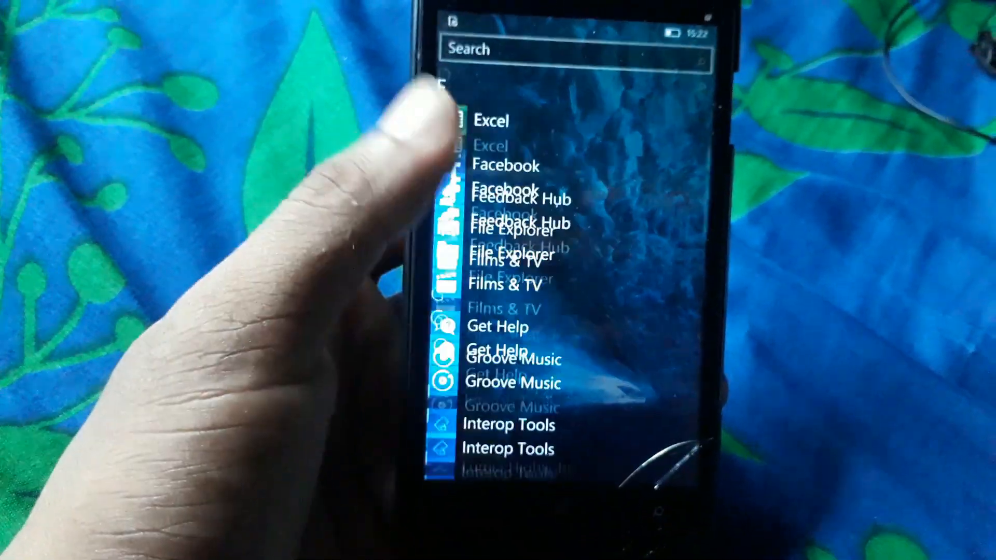
{"action": "scroll", "scroll_direction": "down", "scroll_amount": 3}
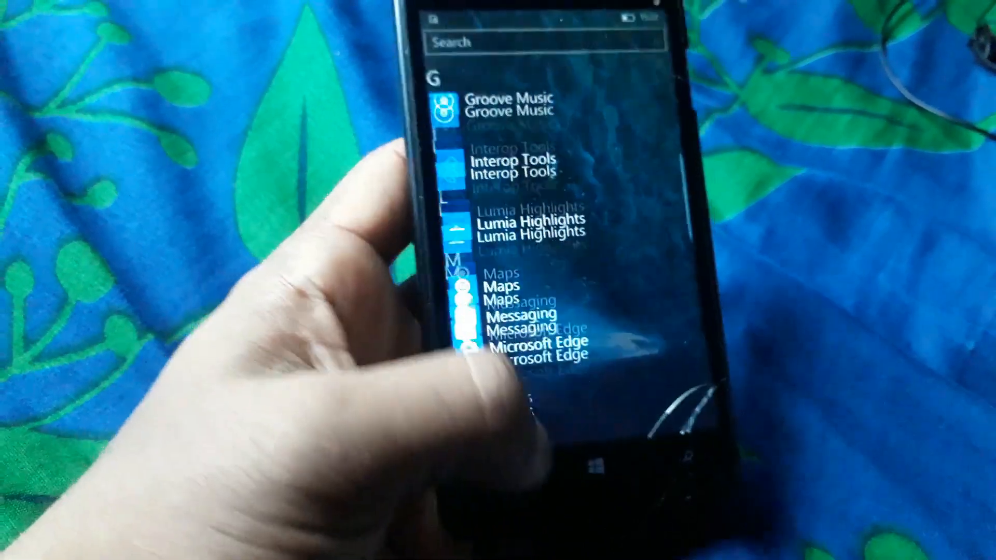